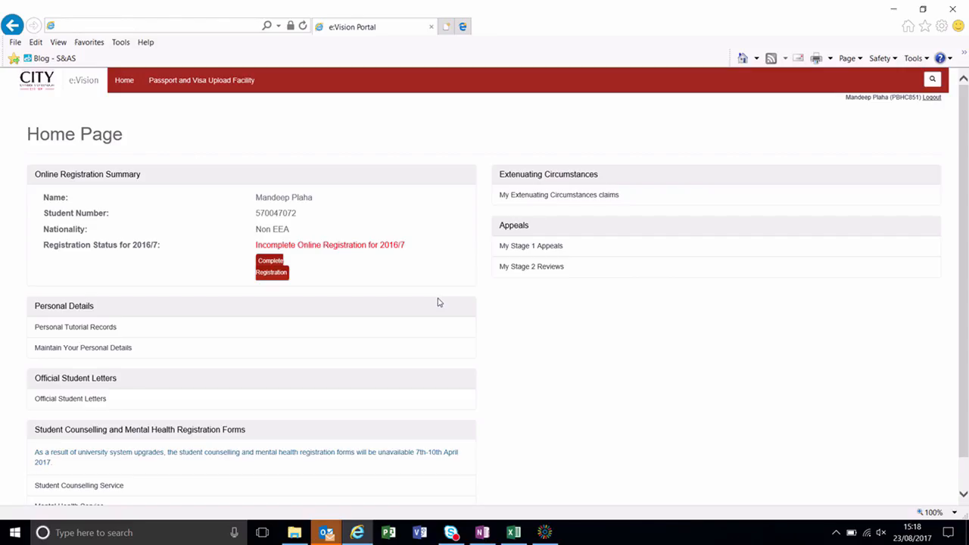
mouse_move(384, 290)
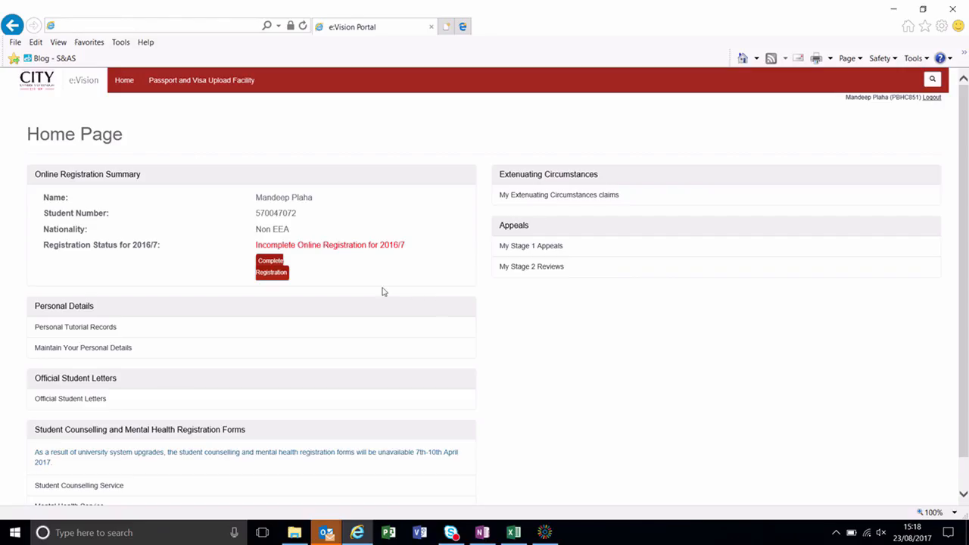
mouse_move(76, 327)
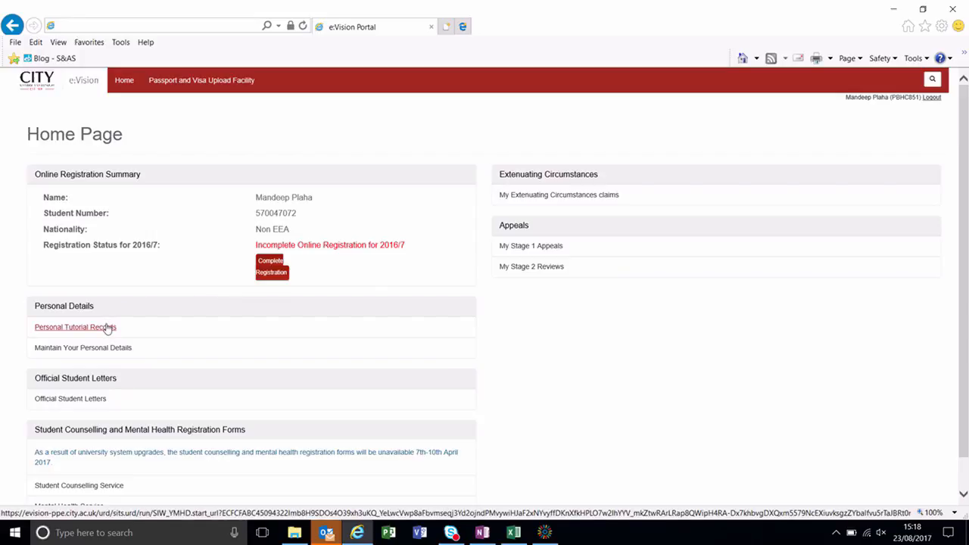
Go to Personal Tutorial Records and bring up the Support Services Directory in a new tab.
click(75, 327)
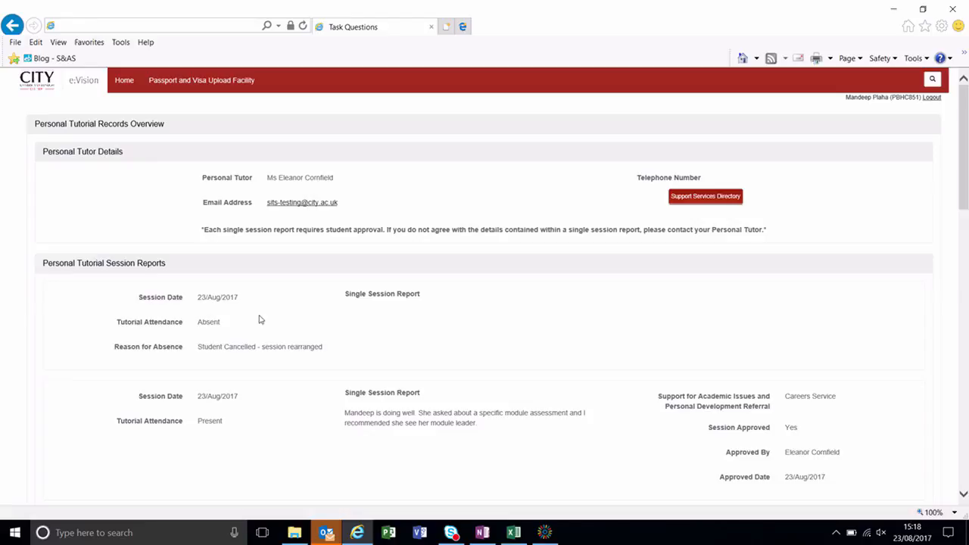
mouse_move(301, 186)
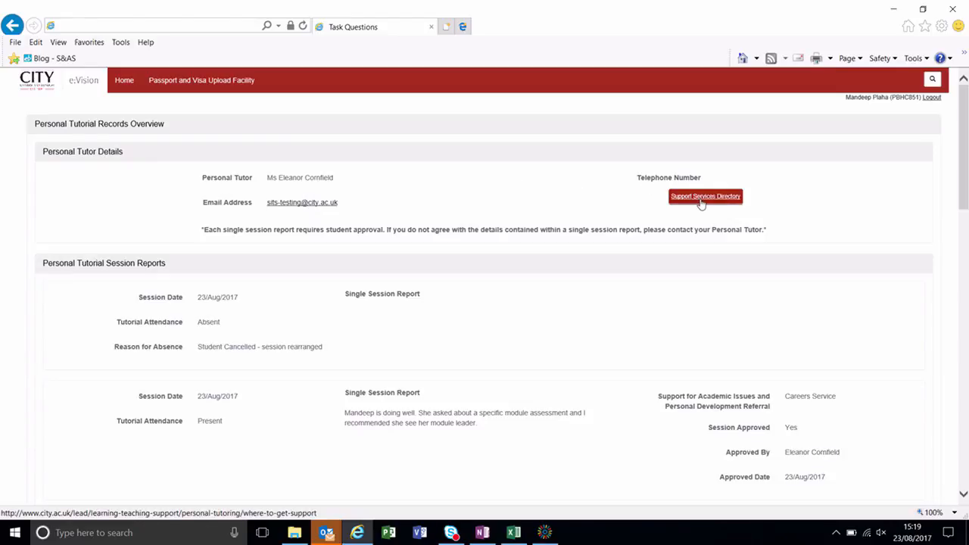
click(706, 197)
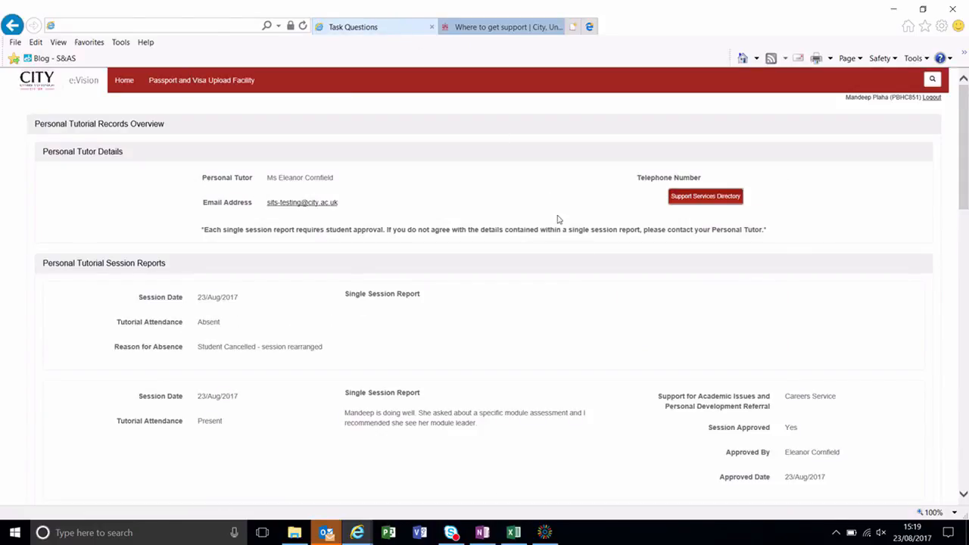
scroll(down, 3)
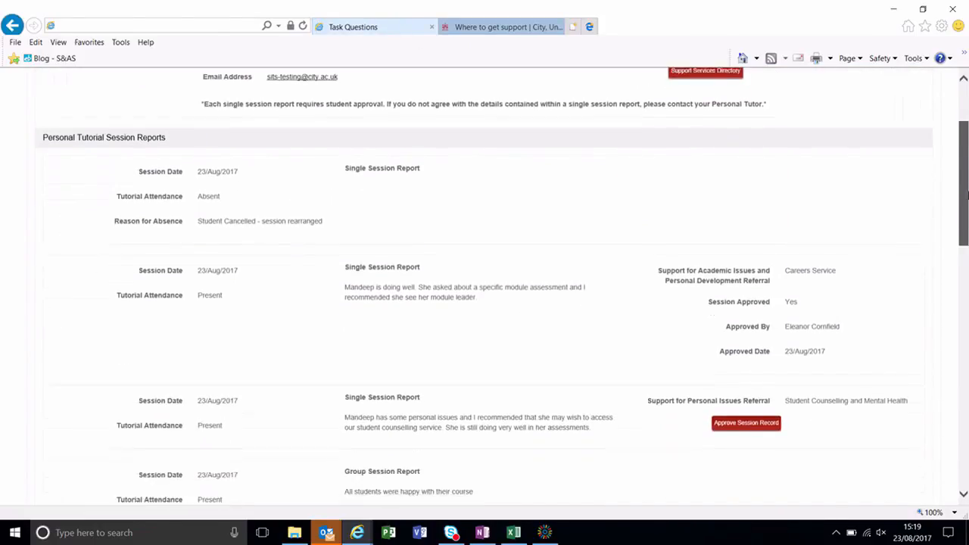
scroll(down, 3)
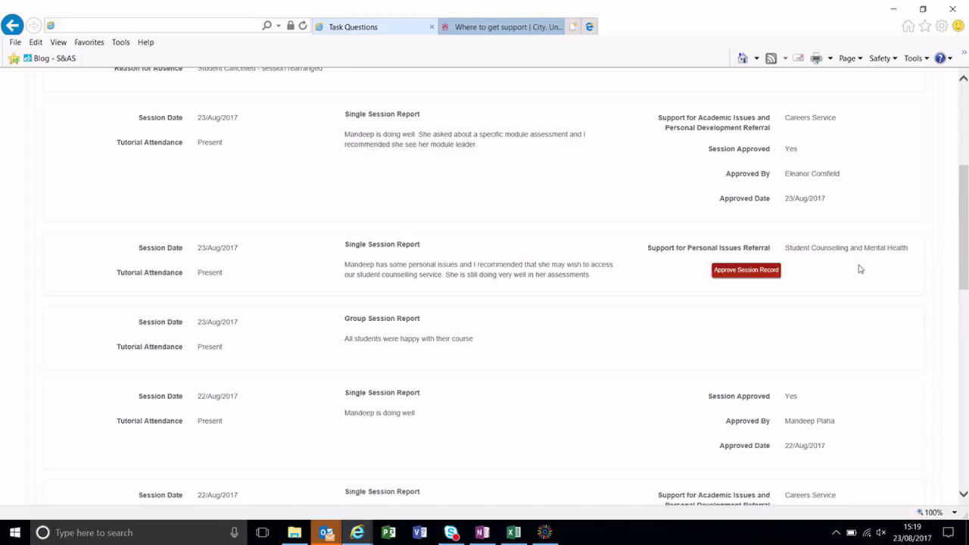
mouse_move(813, 311)
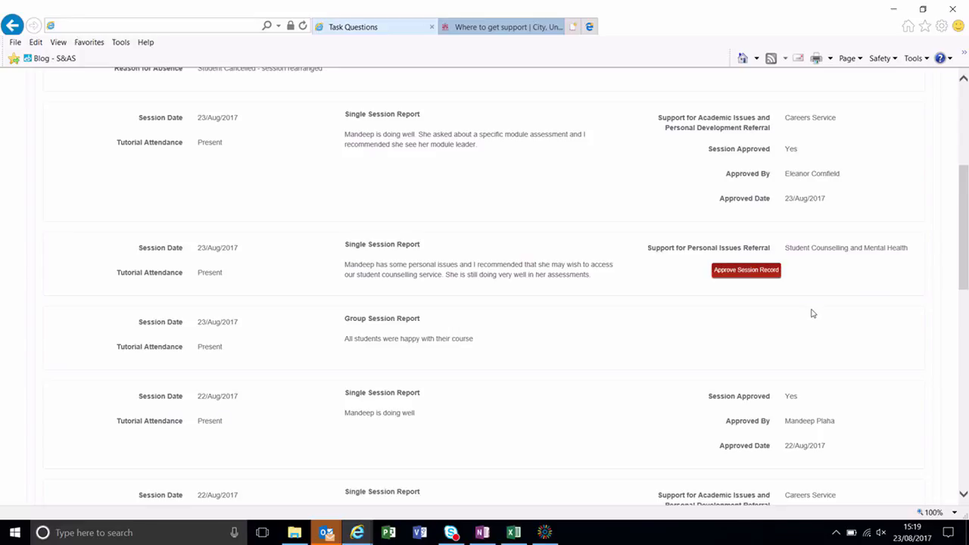
mouse_move(503, 300)
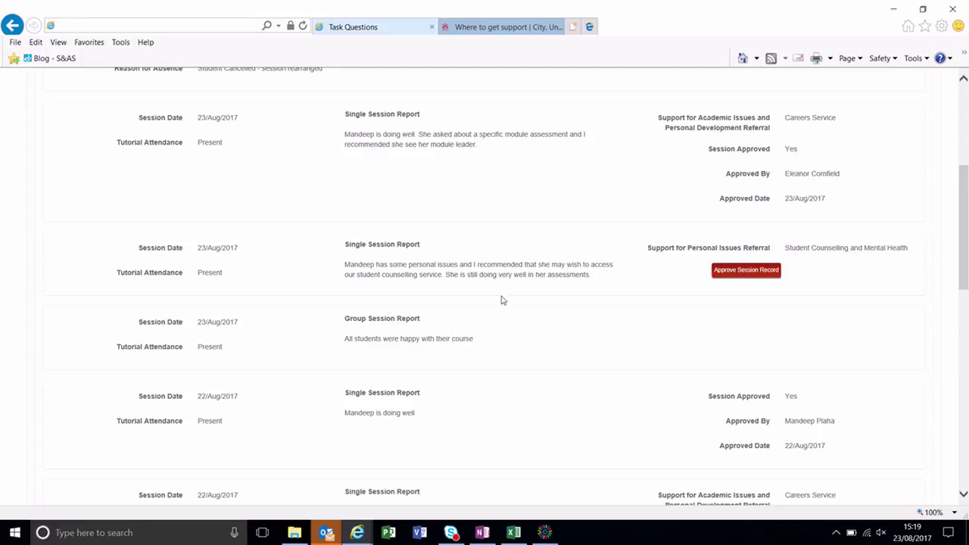
mouse_move(414, 320)
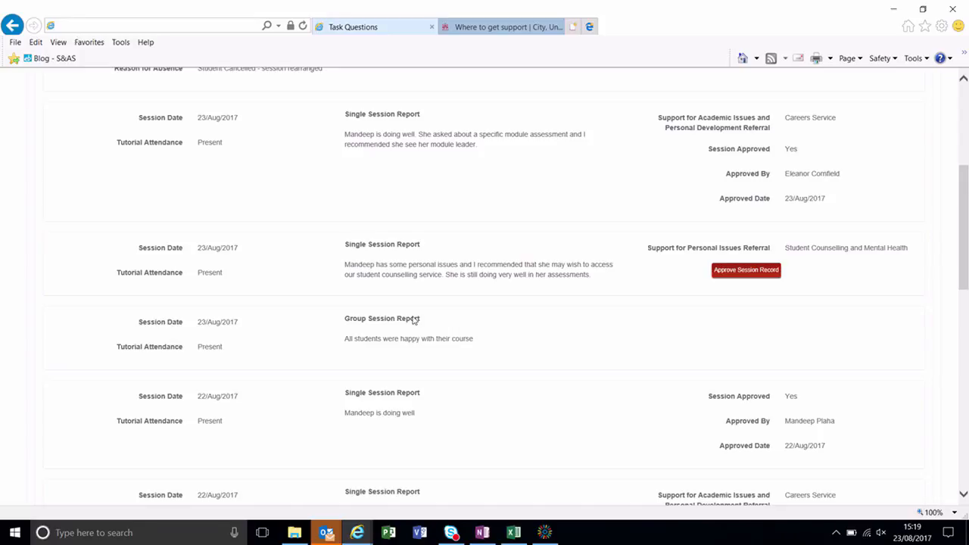
mouse_move(412, 330)
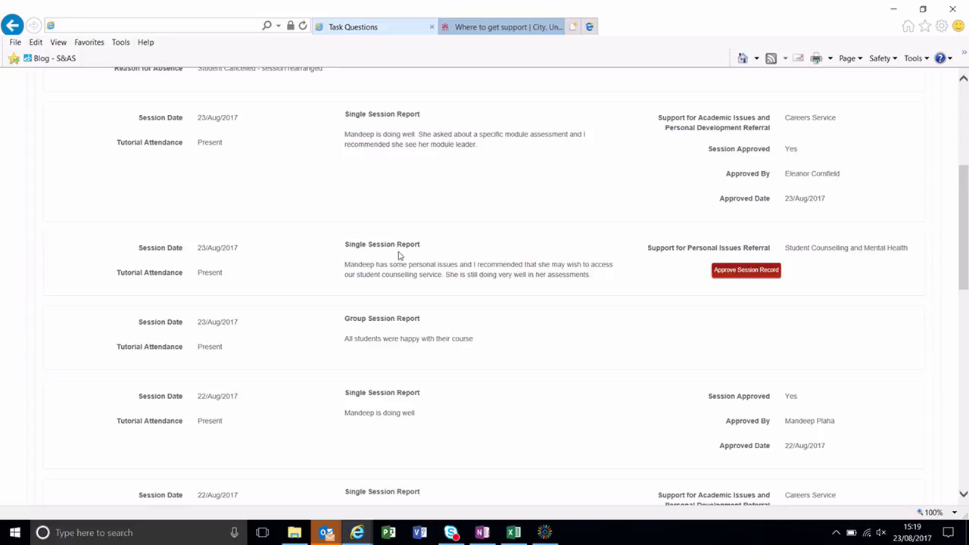
mouse_move(451, 275)
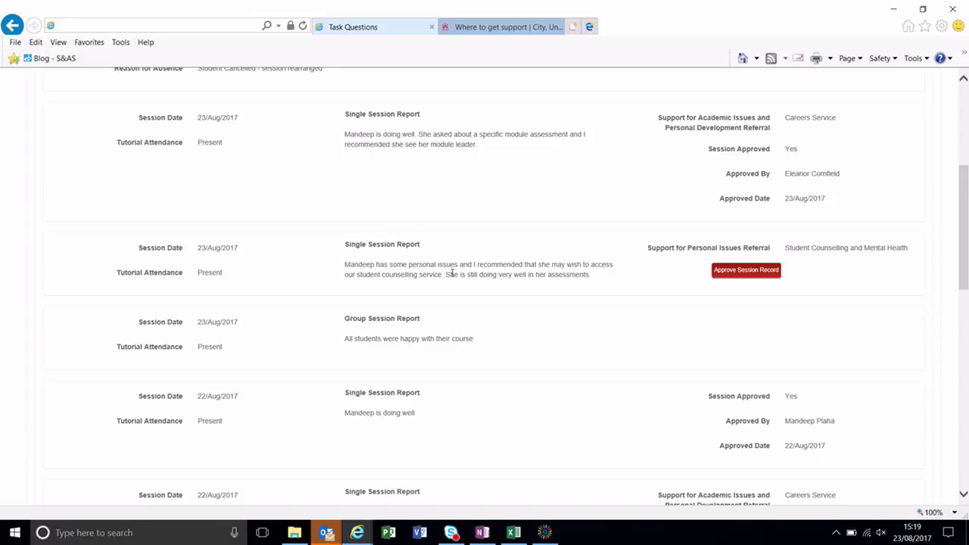
mouse_move(575, 285)
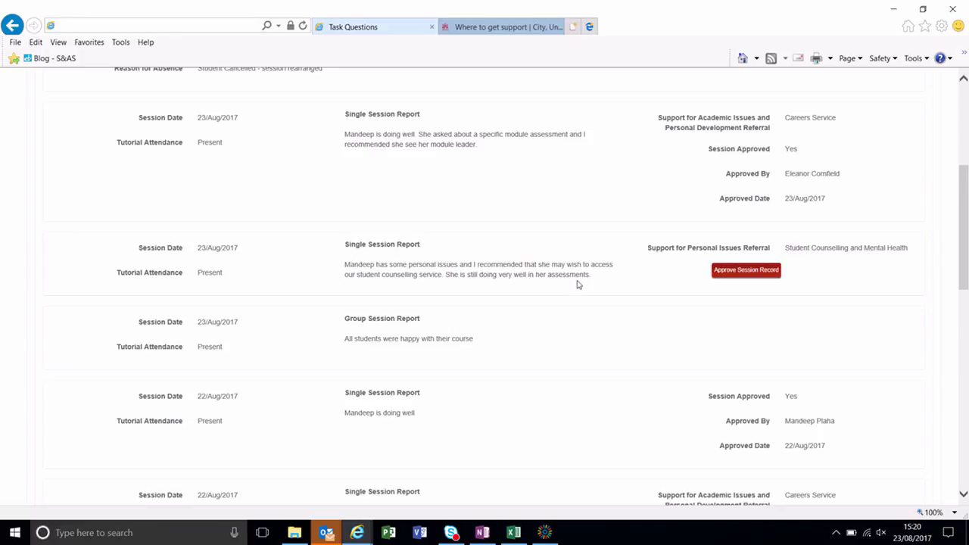
mouse_move(675, 385)
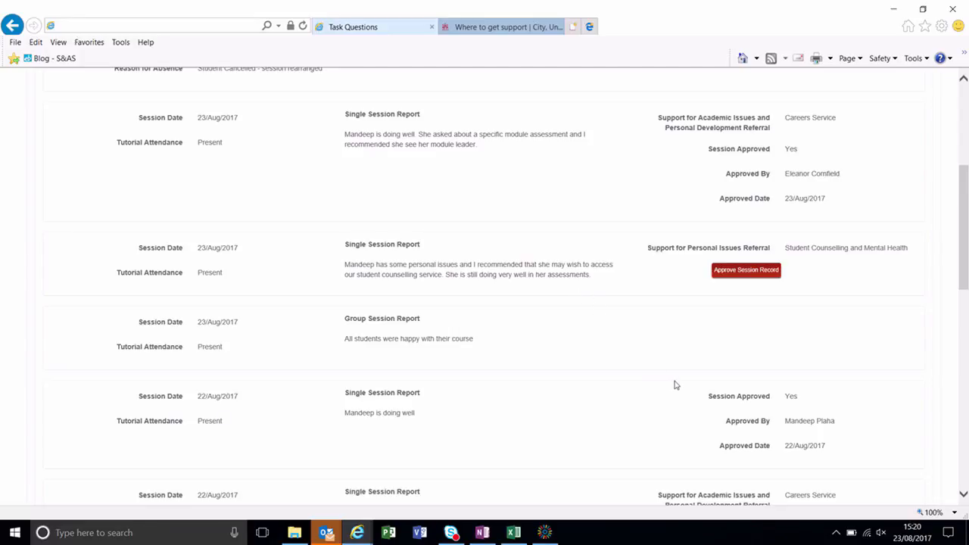
mouse_move(800, 185)
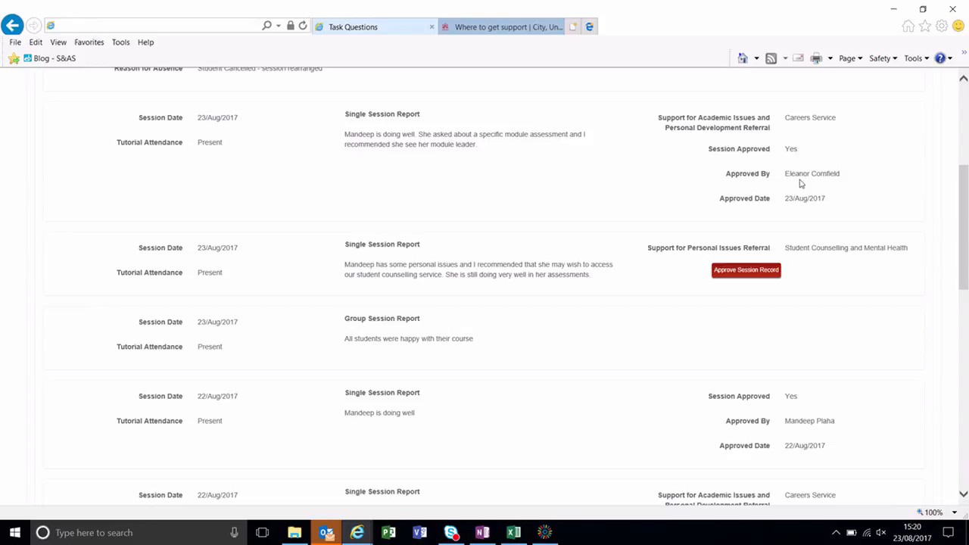
mouse_move(835, 185)
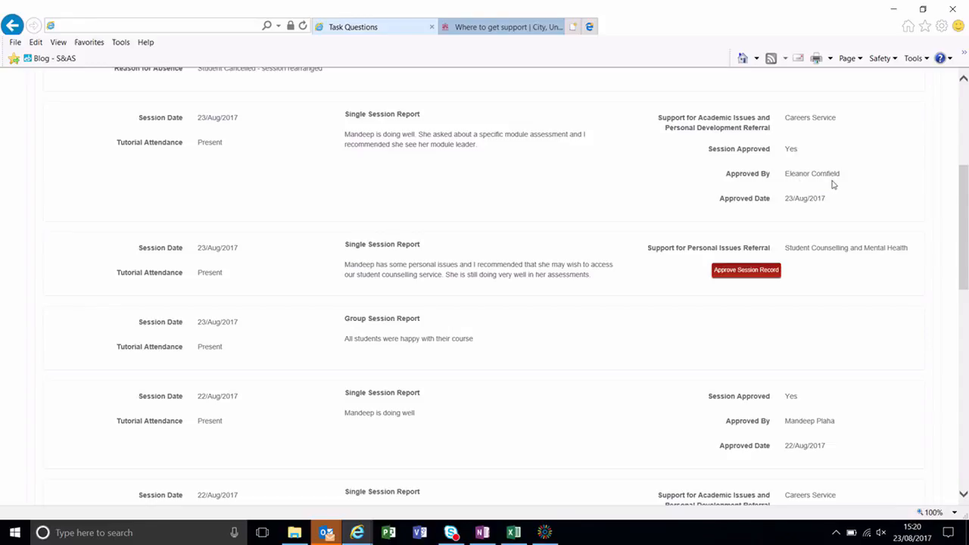
mouse_move(745, 269)
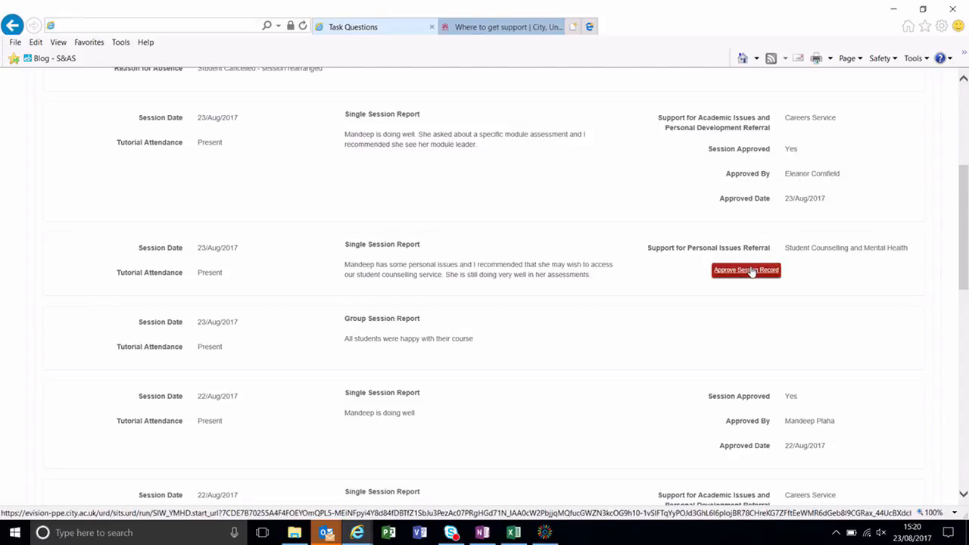
Approve the 23/Aug/2017 personal-issues session report as a fair representation and close the confirmation.
click(745, 269)
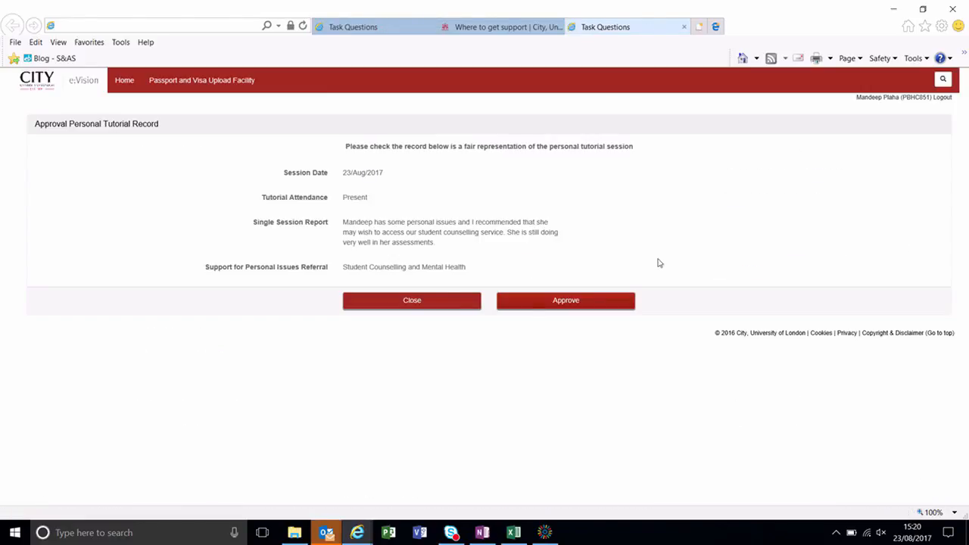
click(566, 299)
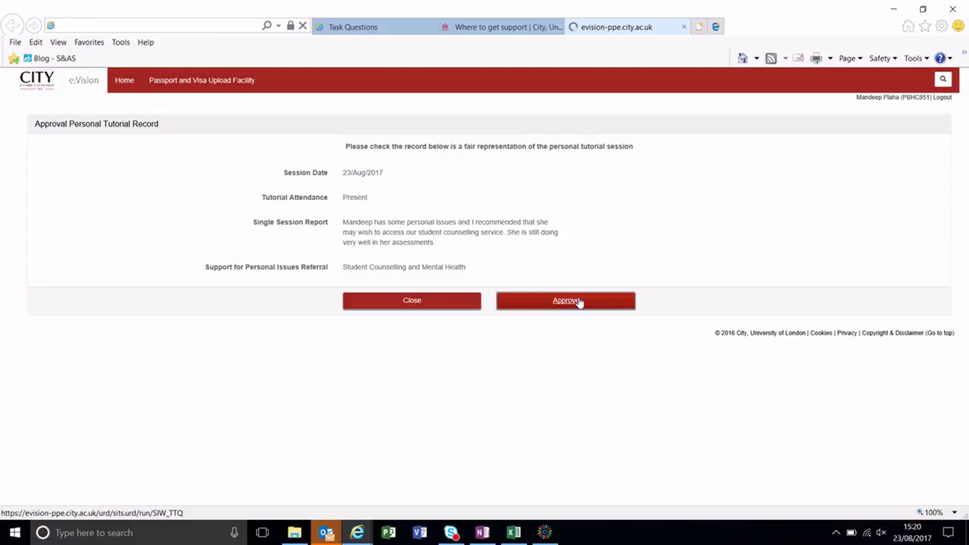
click(566, 300)
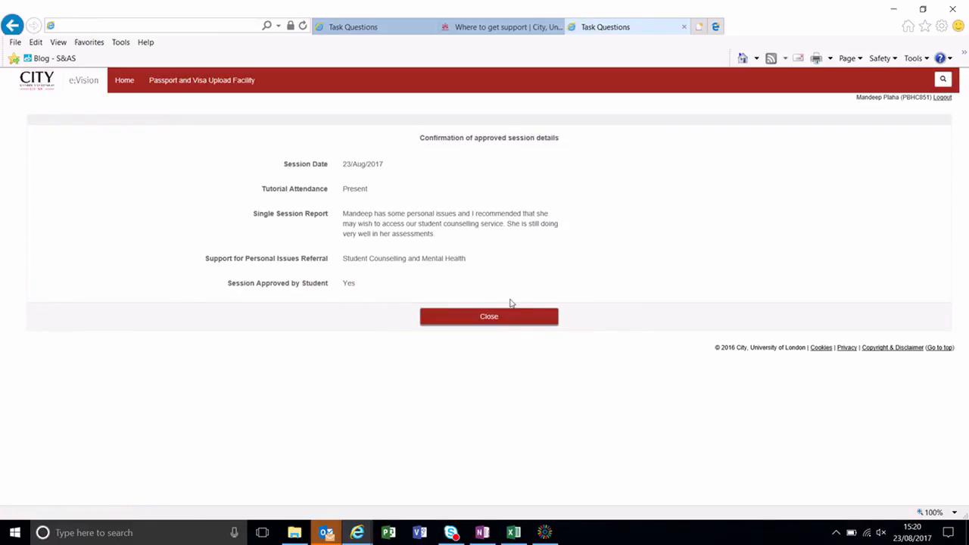
click(488, 317)
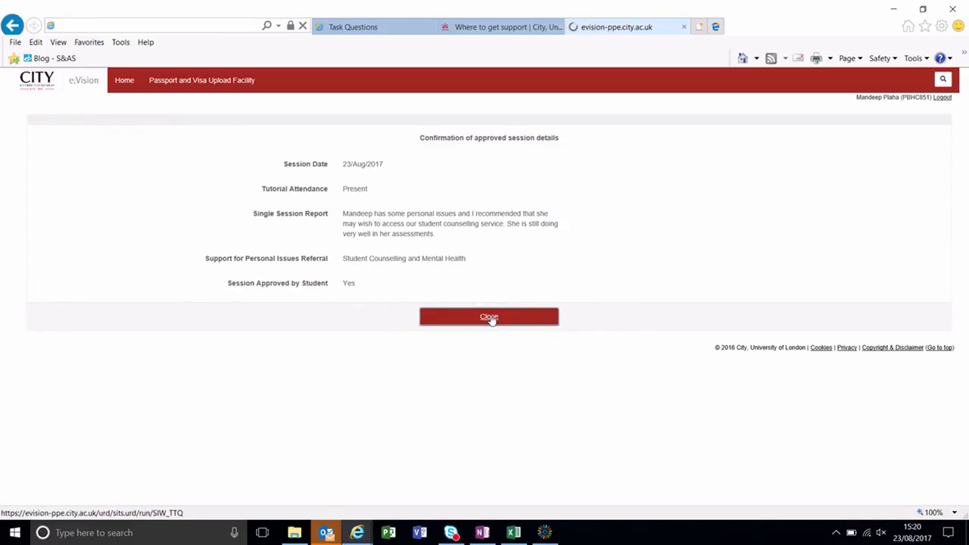
Back on the overview, follow the tutor's email link and cancel the prompt to launch Outlook.
click(489, 317)
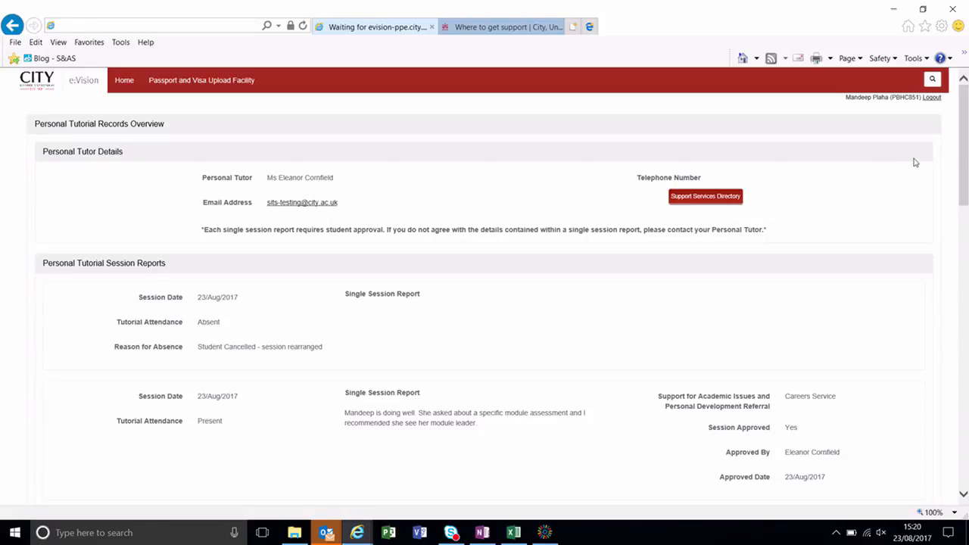
mouse_move(651, 221)
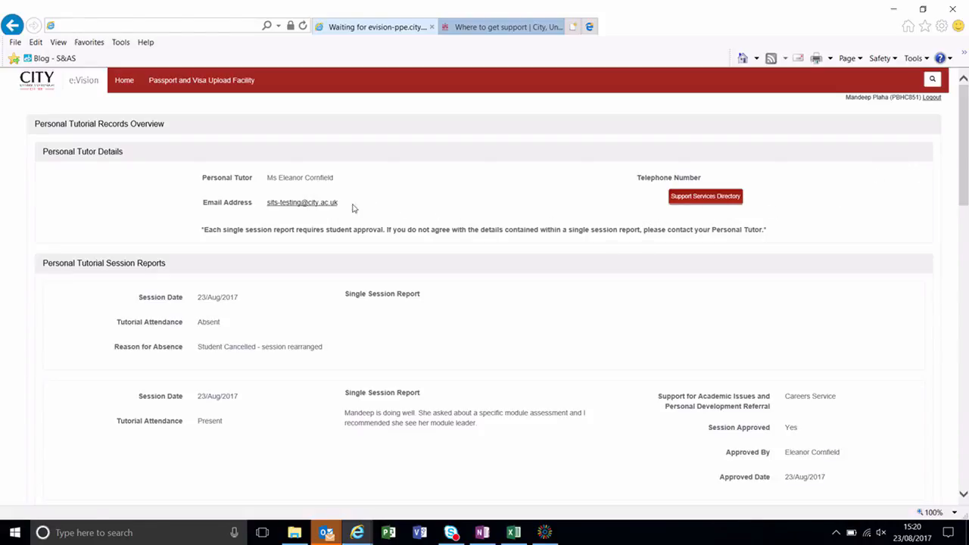
mouse_move(306, 205)
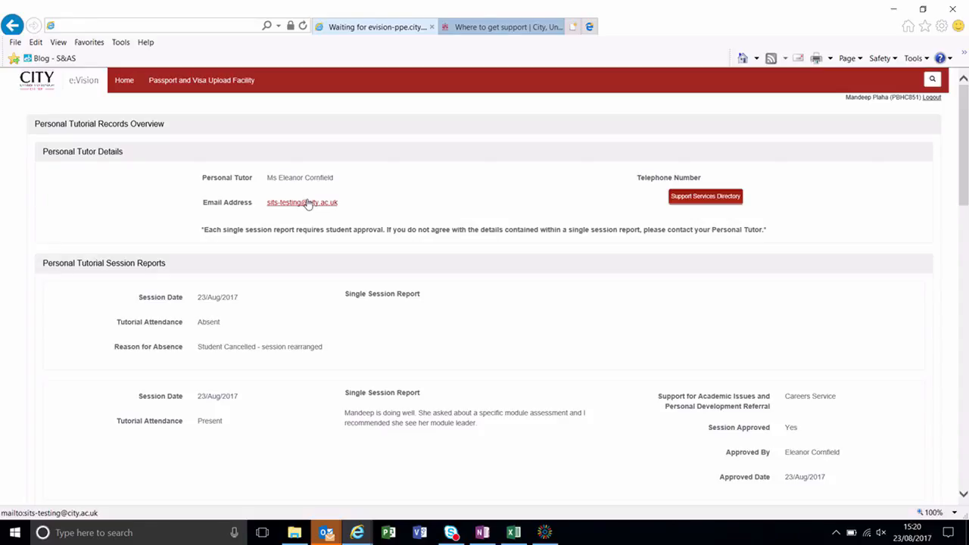
click(302, 203)
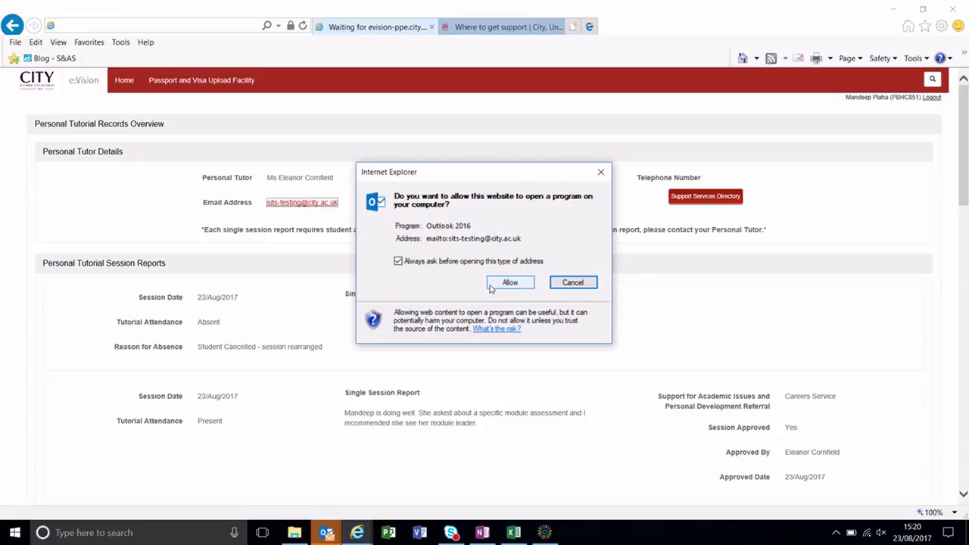
mouse_move(501, 300)
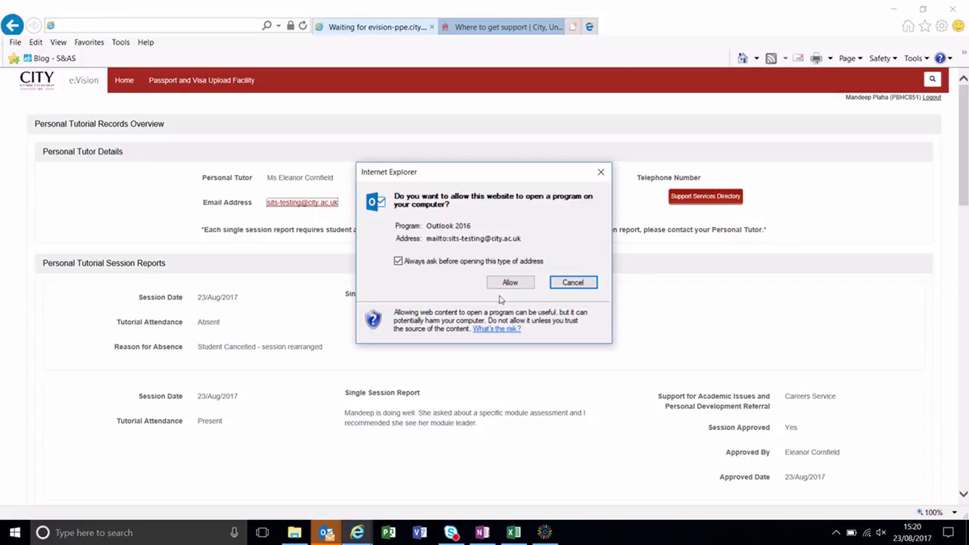
click(572, 283)
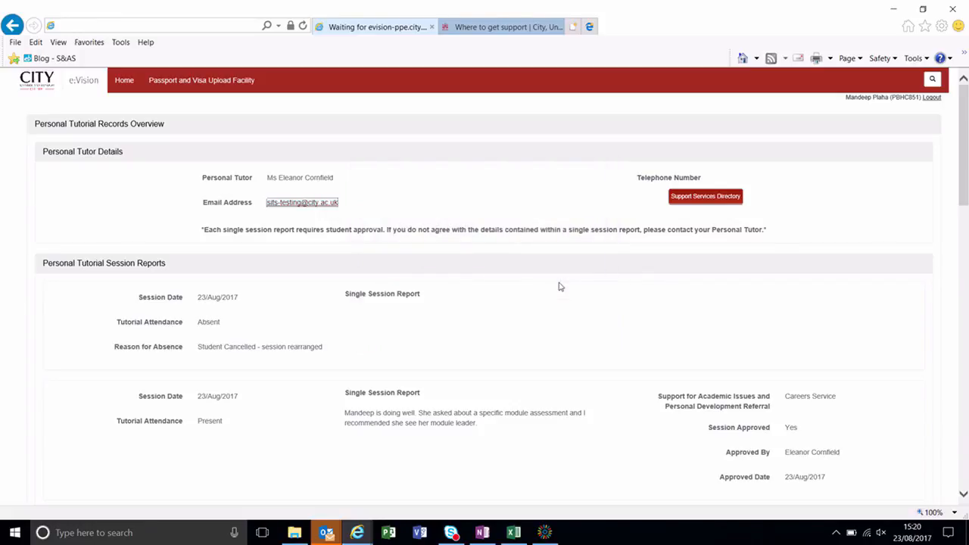
mouse_move(739, 273)
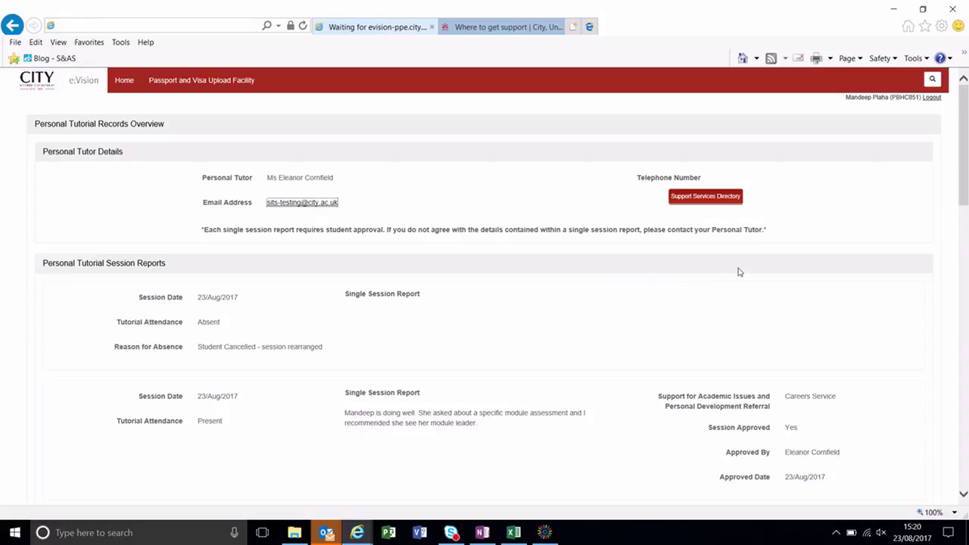
scroll(down, 3)
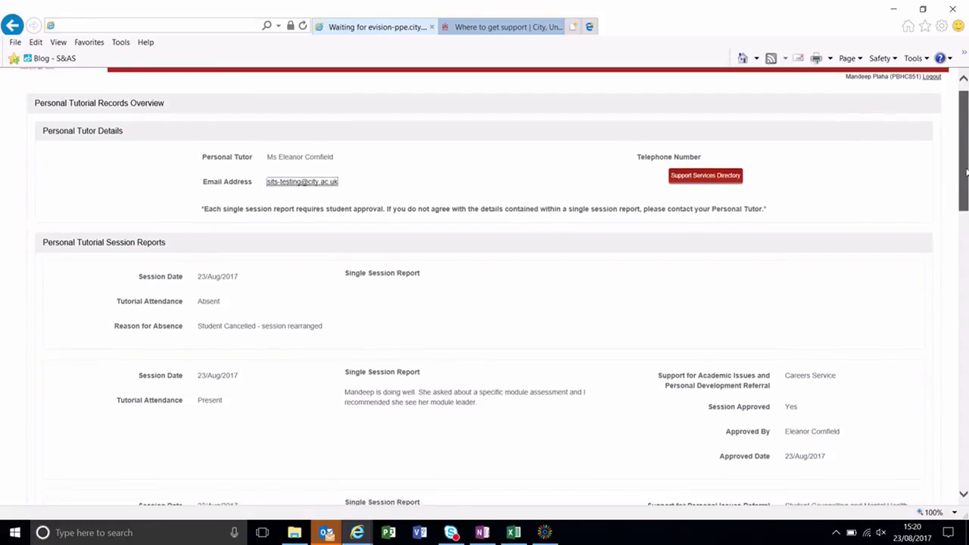
scroll(down, 3)
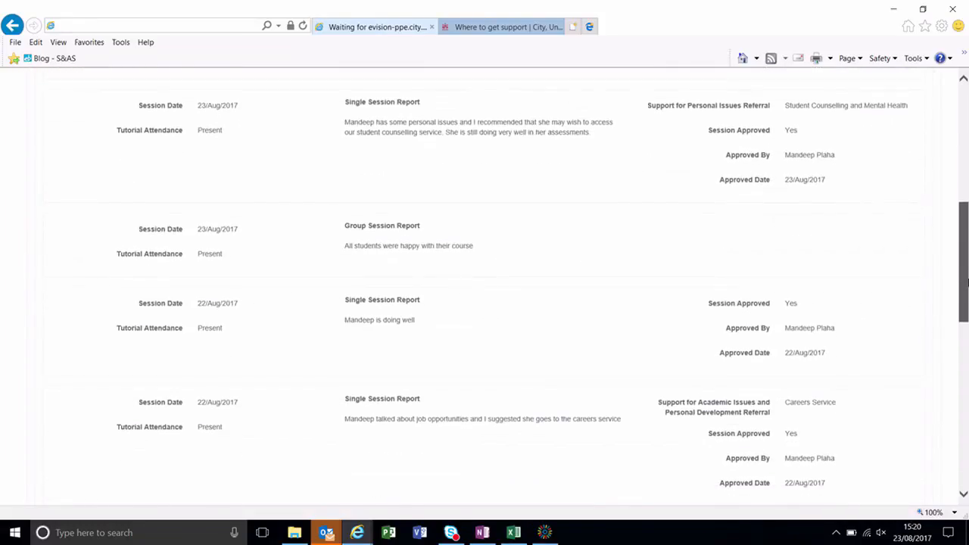
scroll(down, 3)
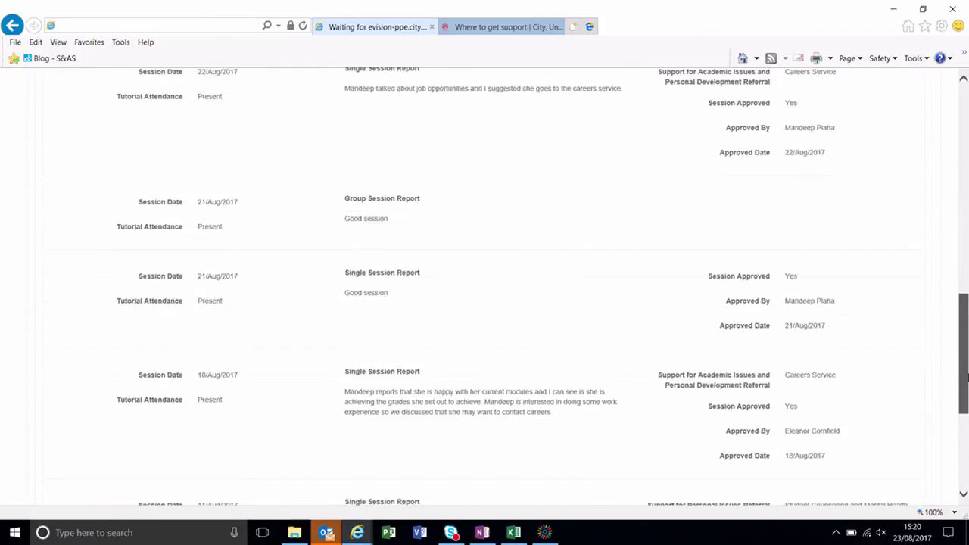
scroll(down, 3)
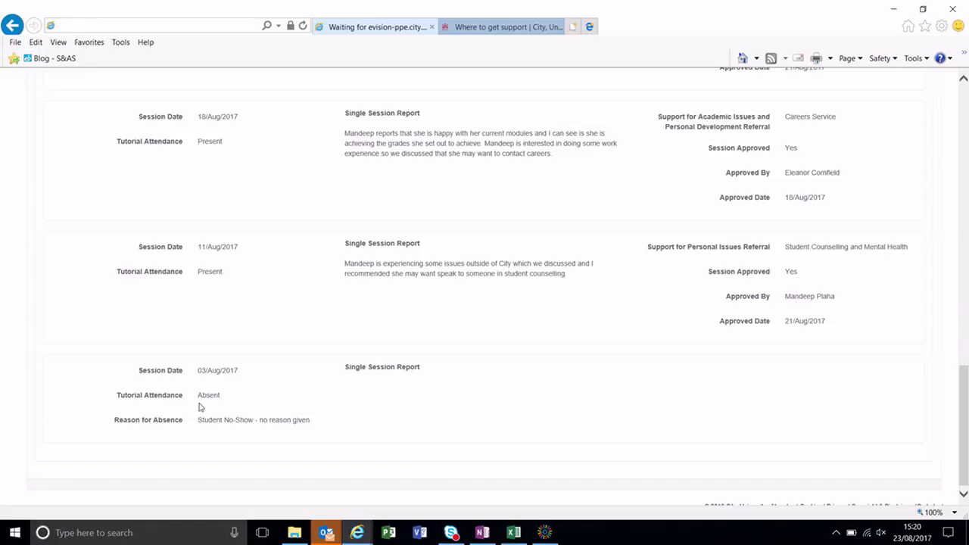
mouse_move(234, 442)
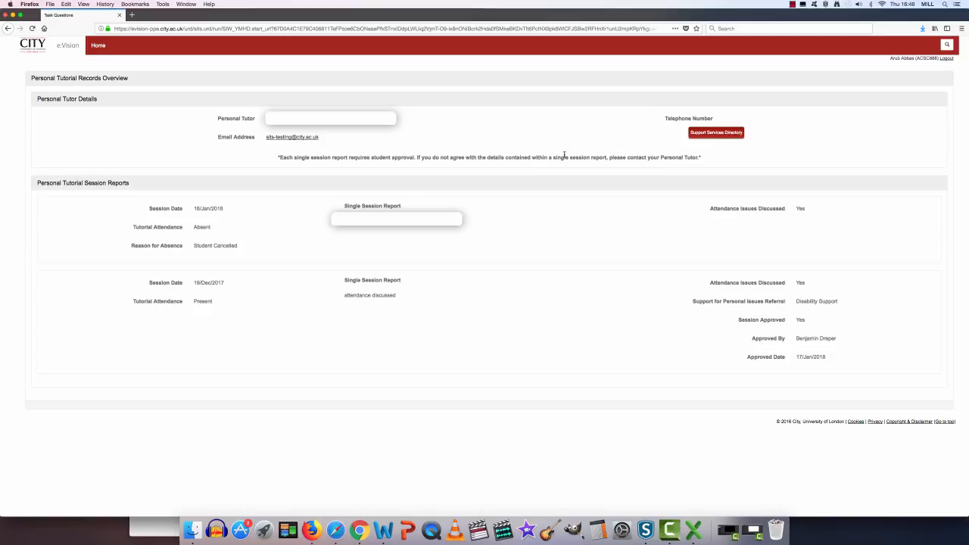
mouse_move(805, 267)
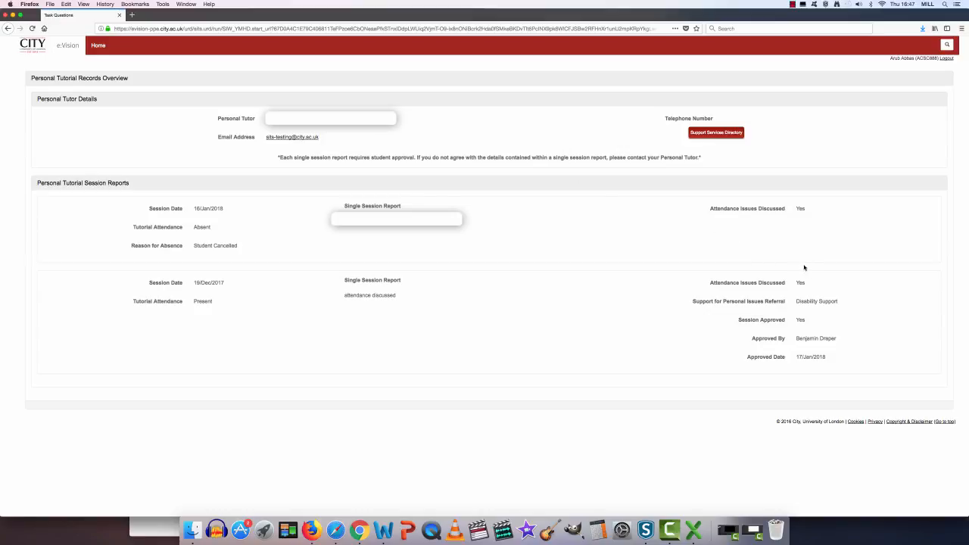
mouse_move(779, 282)
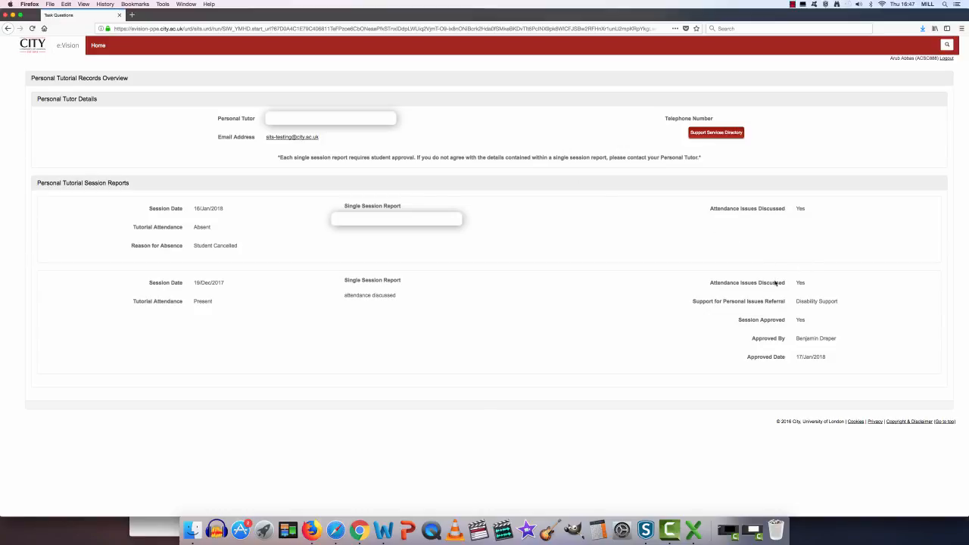